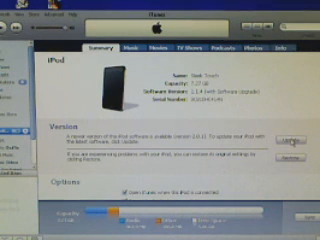
Step: Check for Update on the iPhone Summary page, bringing up the iPhone software 2.0.1 update prompt
click(288, 130)
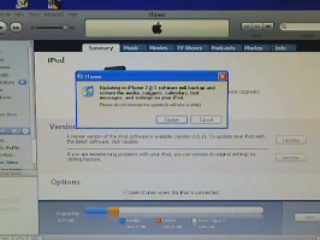